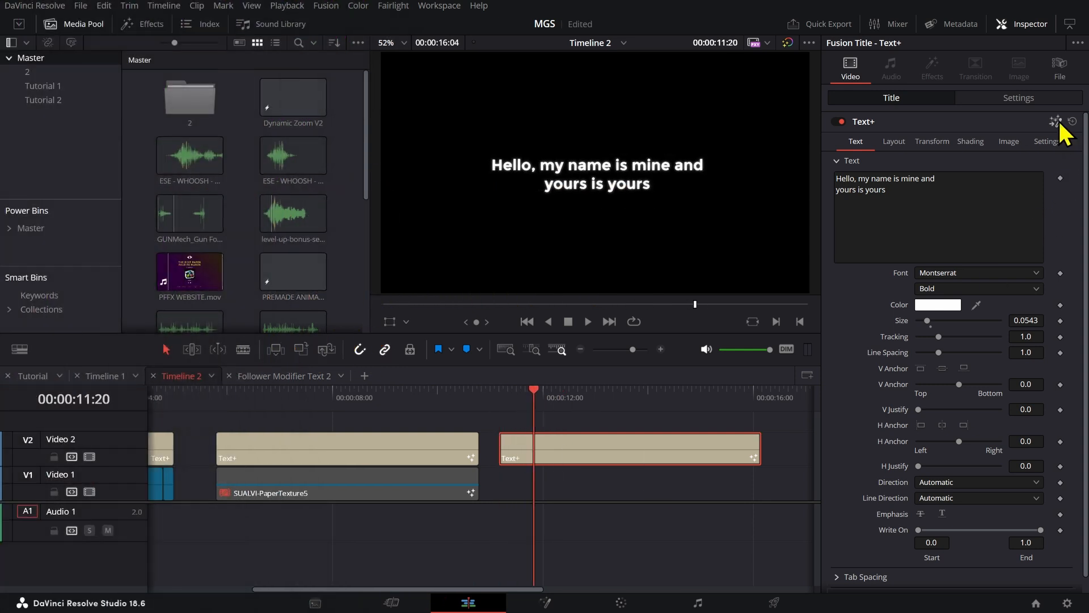
Step: Open the Text+ title in Fusion from the Inspector
left_click(544, 602)
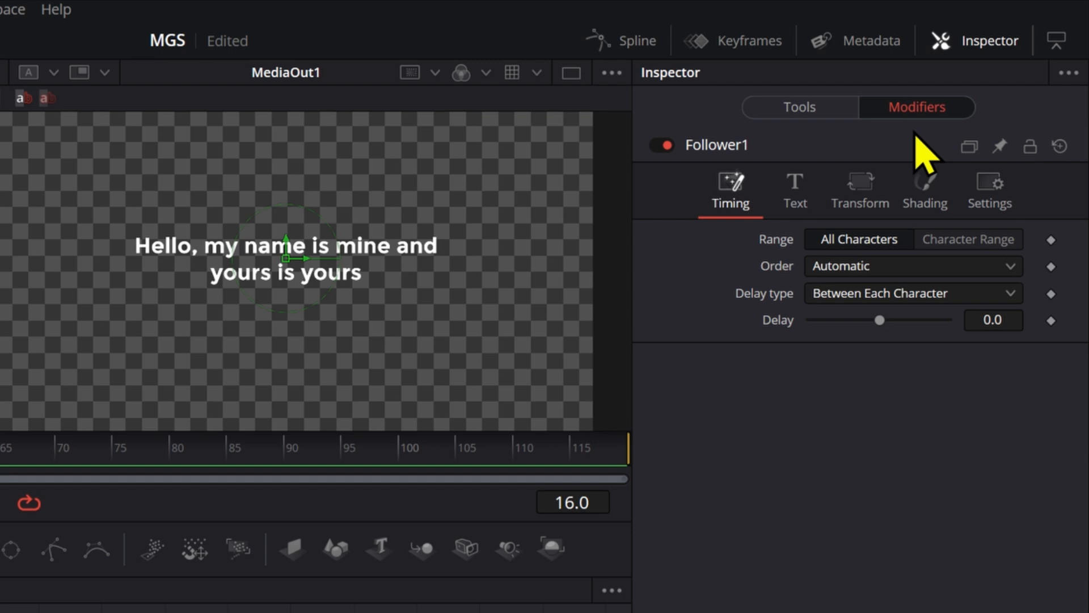
Step: Set the Follower's character order to Left to Right
left_click(913, 266)
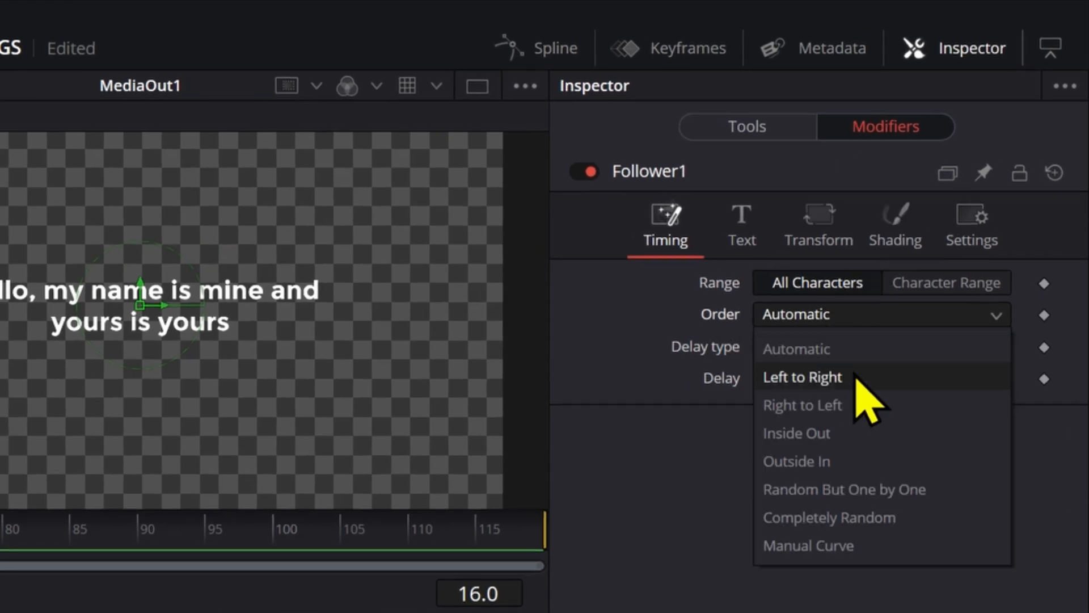
left_click(802, 377)
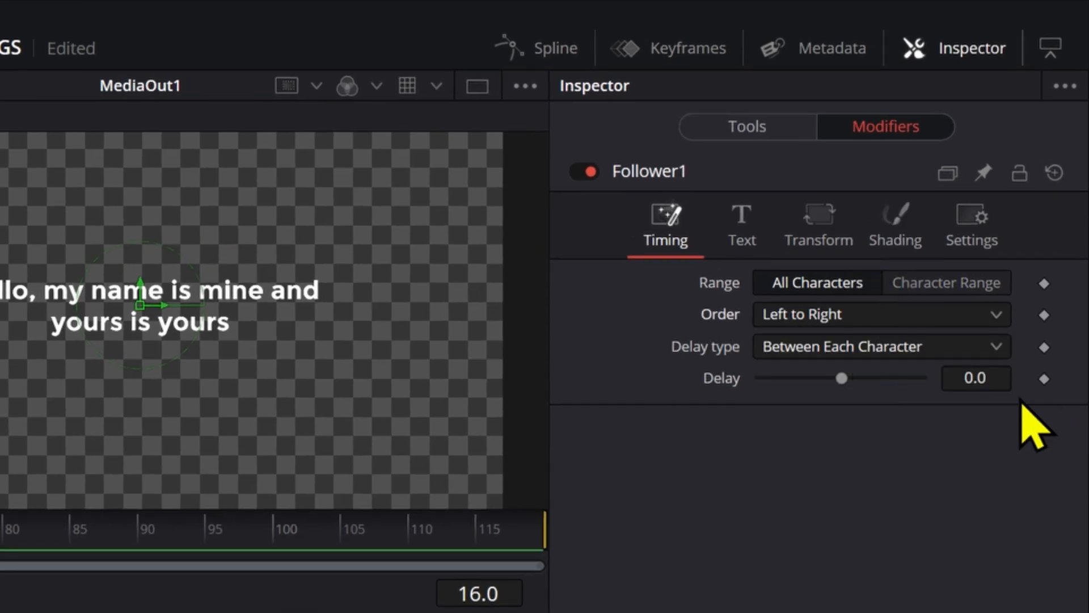
left_click_drag(842, 378, 848, 378)
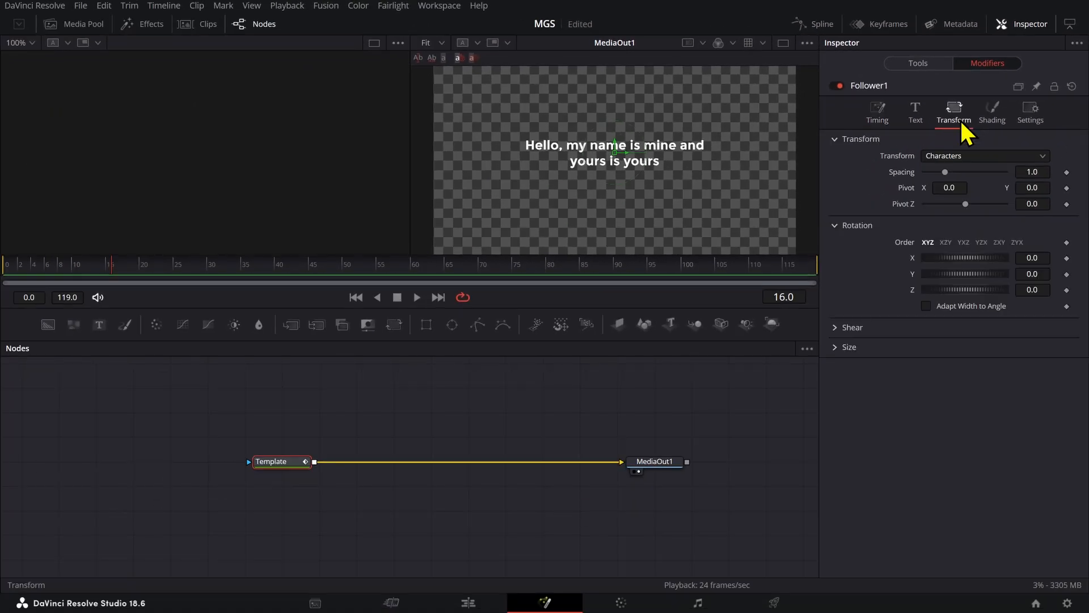
Step: Set the Follower to transform the text by Words
left_click(985, 155)
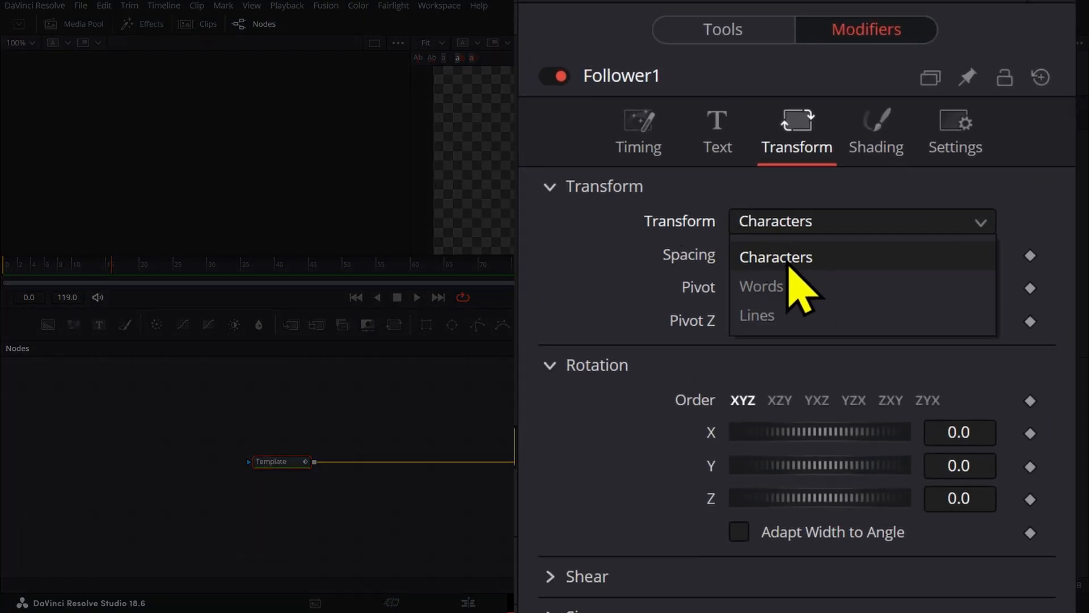
left_click(761, 286)
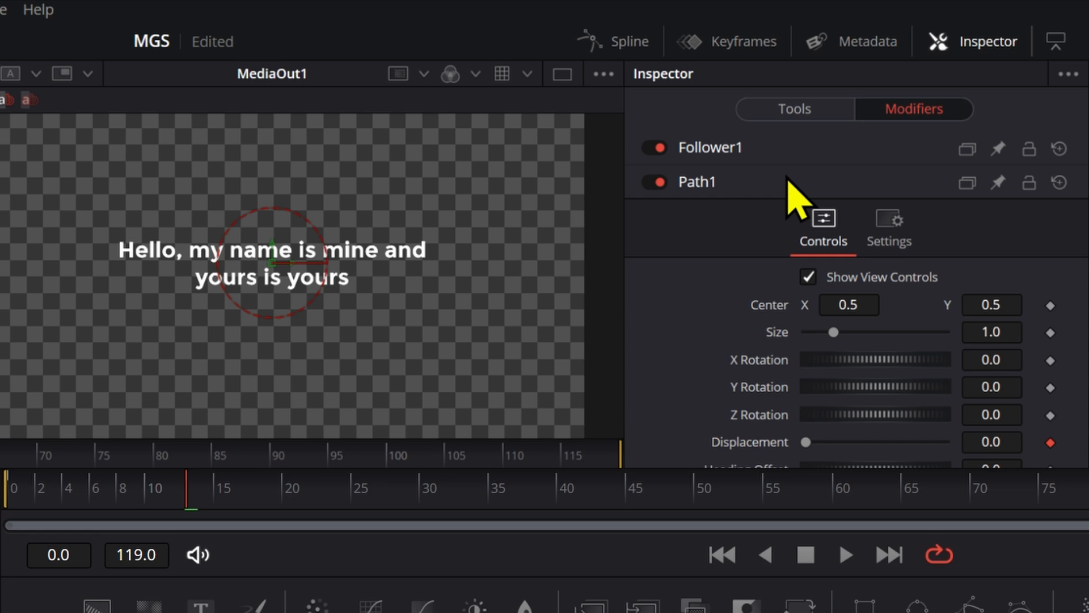
mouse_move(704, 159)
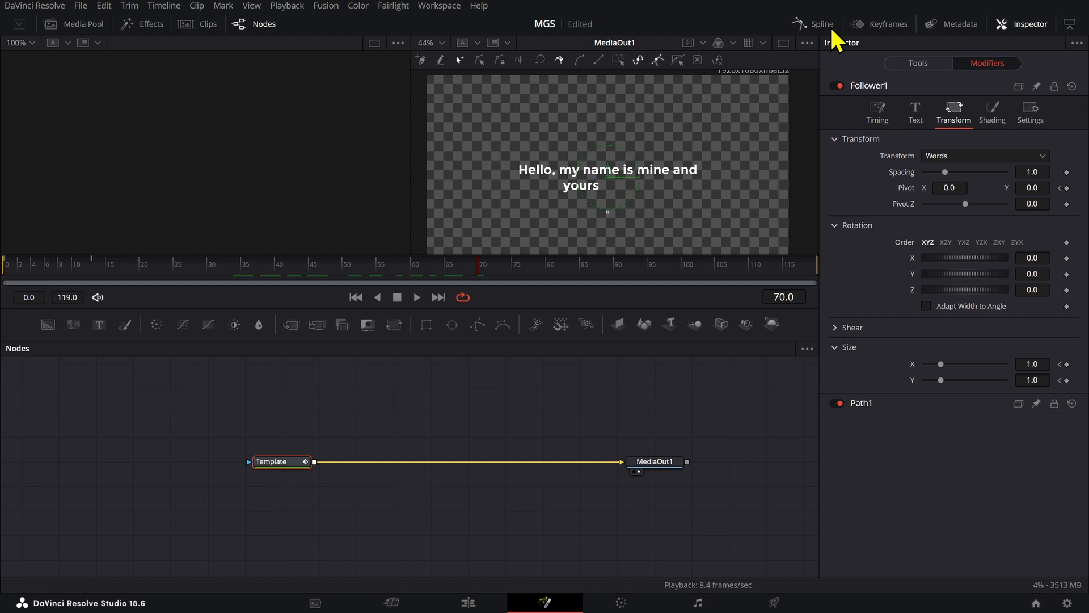
Step: Open the Spline curve editor
left_click(822, 23)
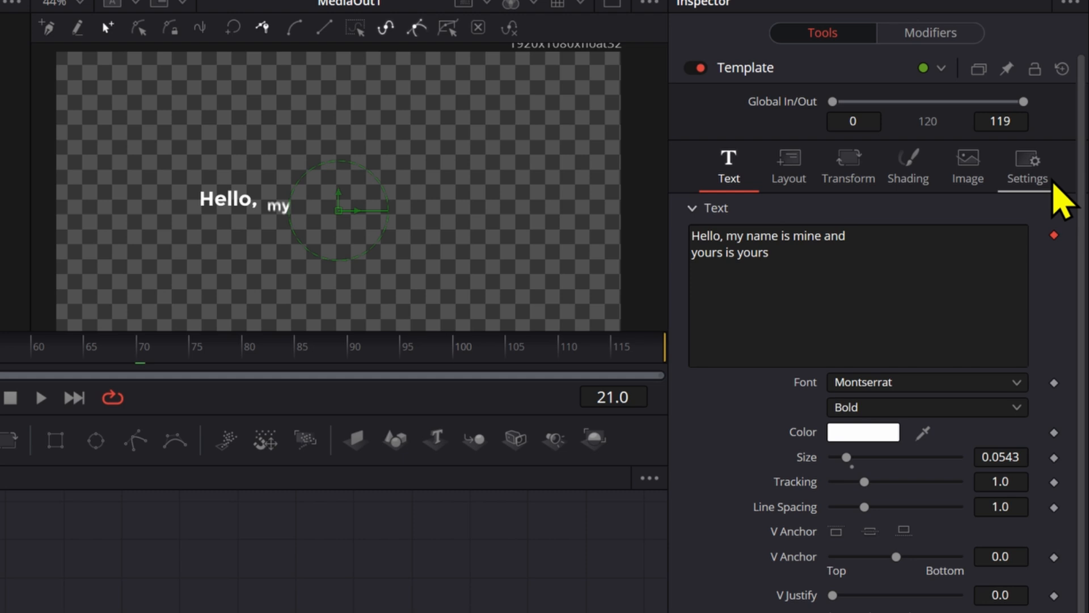
Step: Show the Template text tool's Settings tab for motion blur
left_click(1028, 164)
type("TRANS")
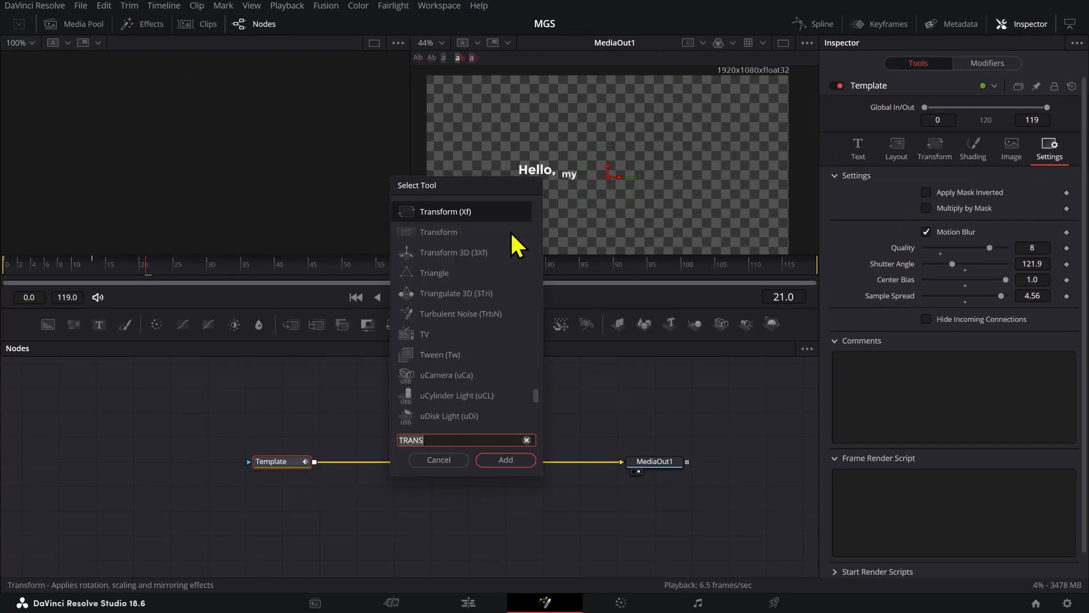
Step: Search the tool list for 'glow'
type("glow")
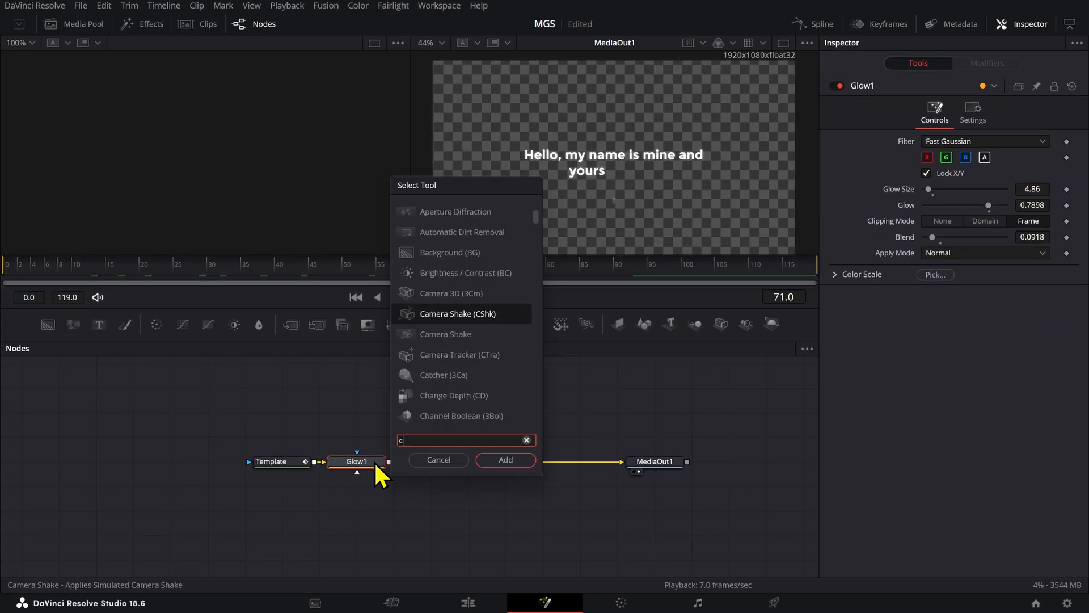
Step: Add Camera Shake and lower X deviation to 0.0284 and Y to 0.023
left_click(506, 460)
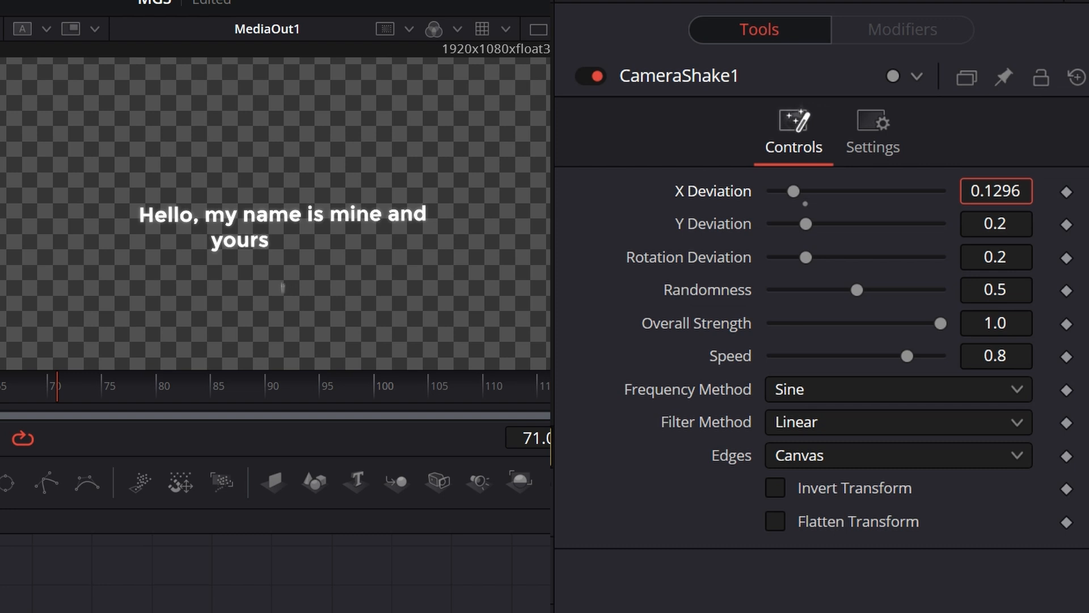
left_click_drag(796, 191, 778, 191)
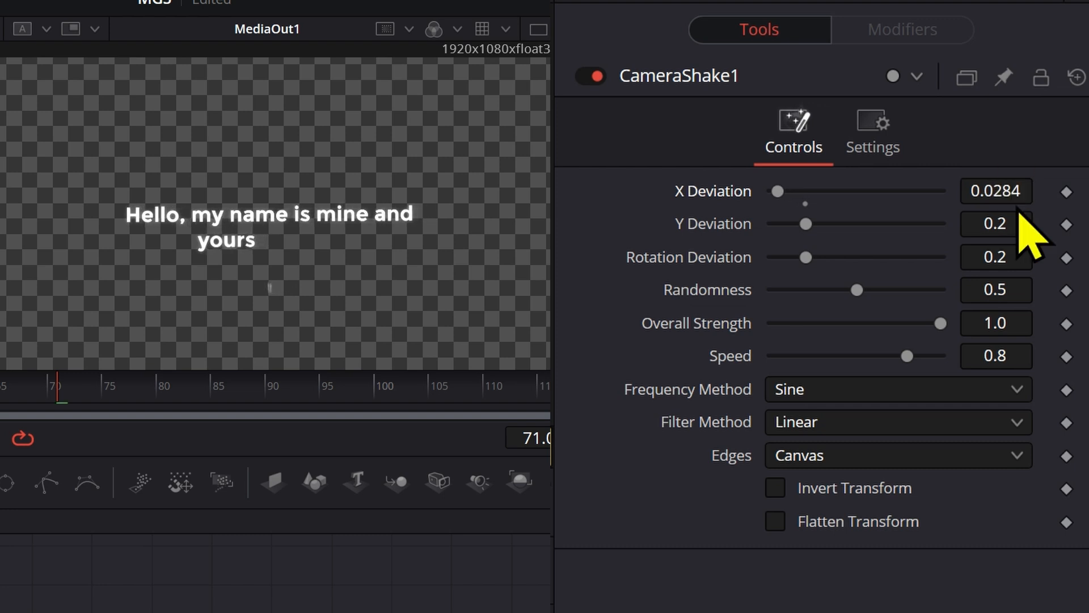
left_click(996, 224)
type("0.023")
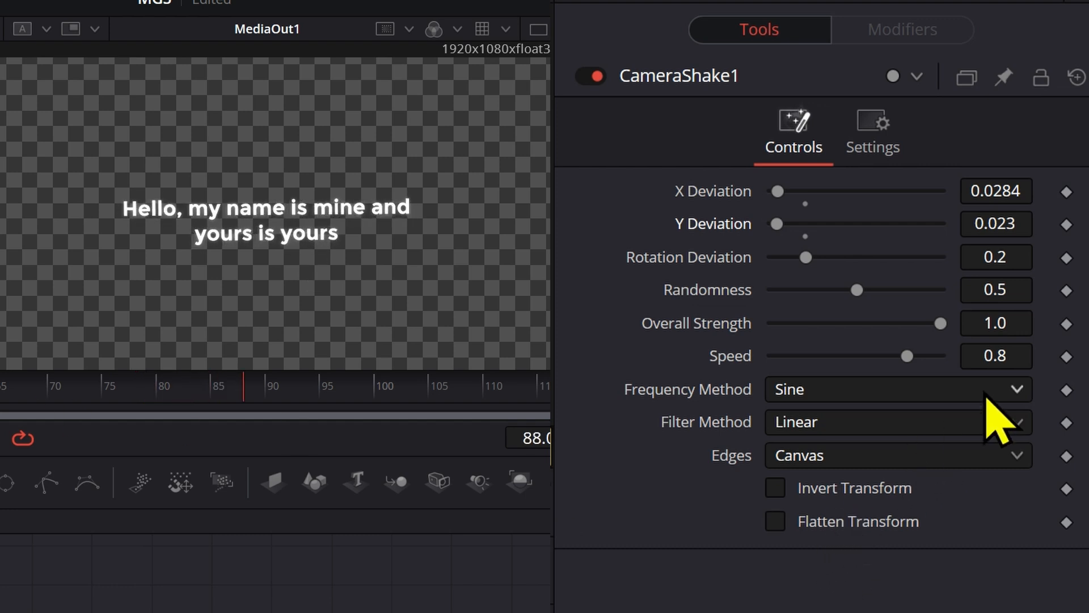
left_click_drag(906, 355, 826, 355)
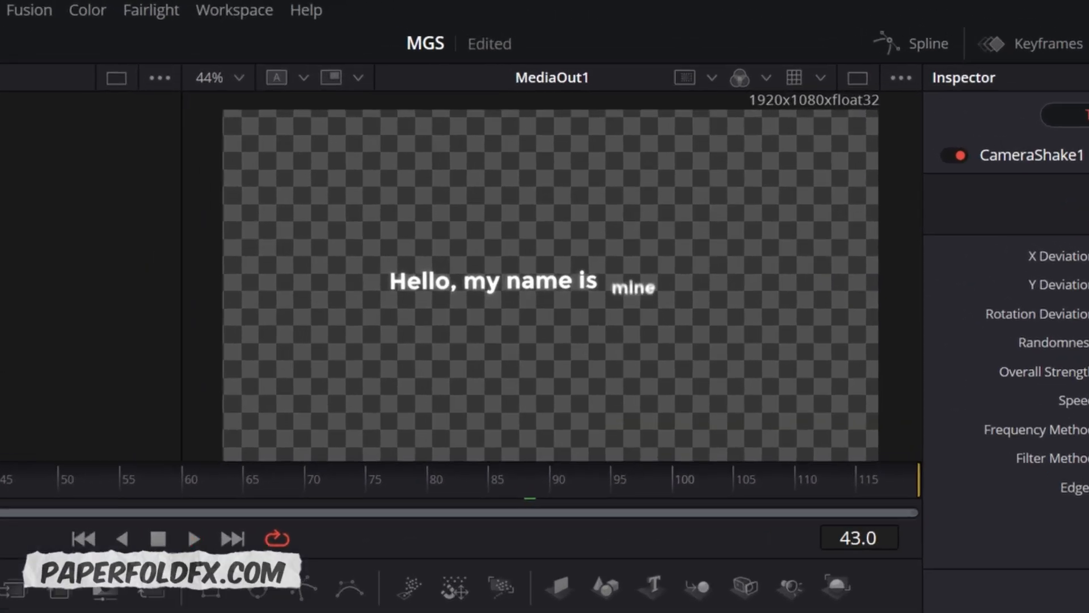
Step: Ease word keyframes (in 100, out 2.4) and show Follower timing for delay
left_click(195, 538)
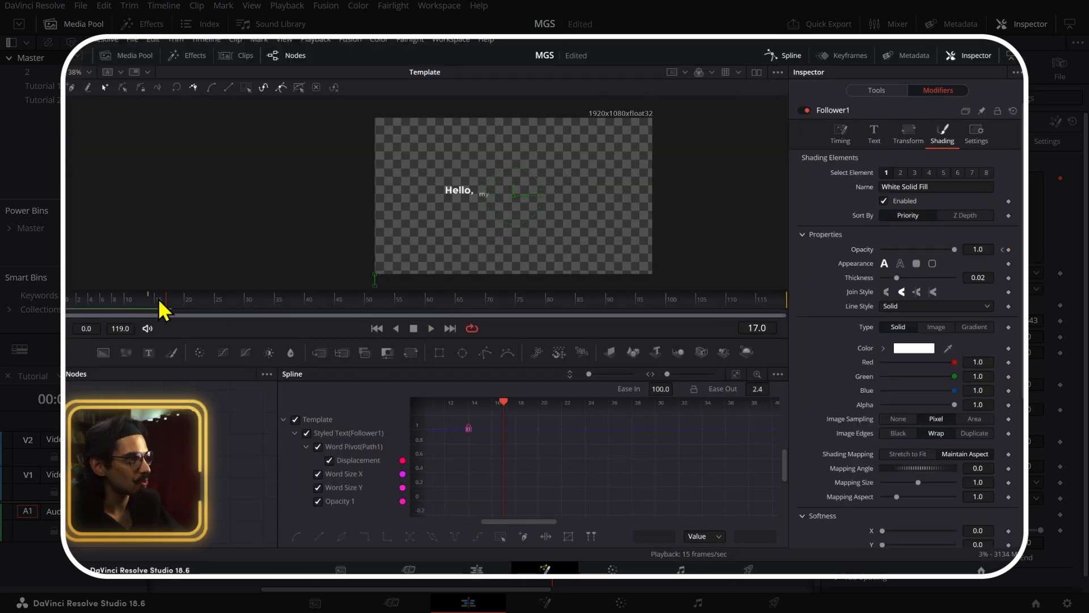
left_click(841, 135)
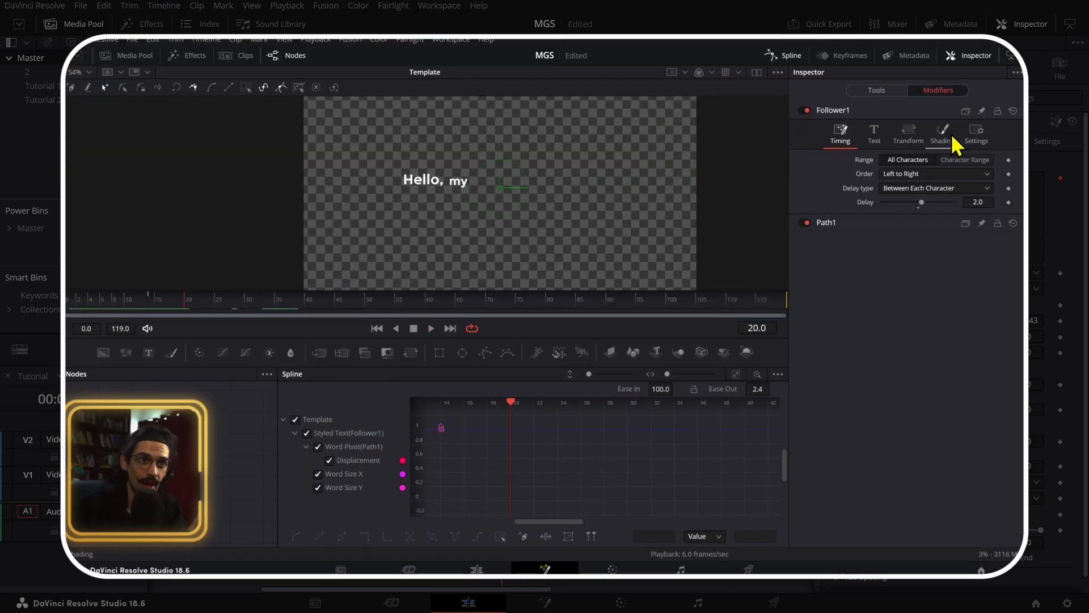